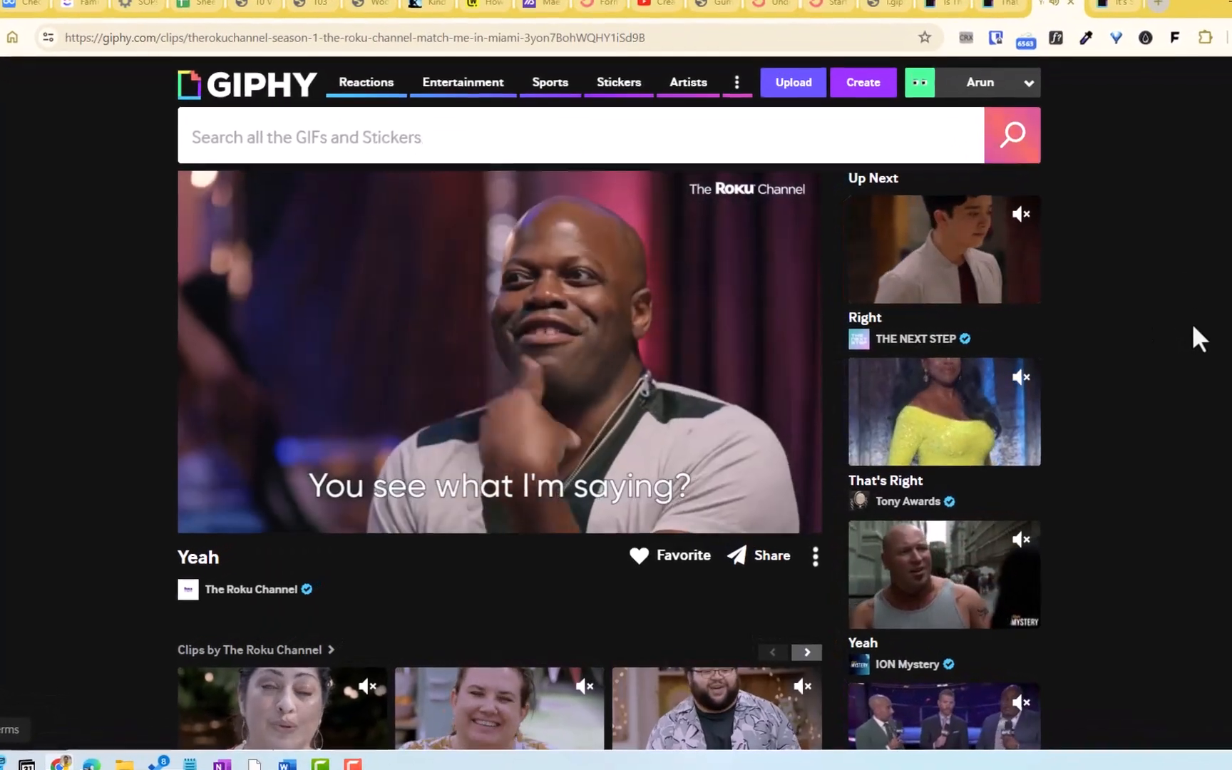
Preview other clips and land on the Happy Father's Day! clip page
click(941, 250)
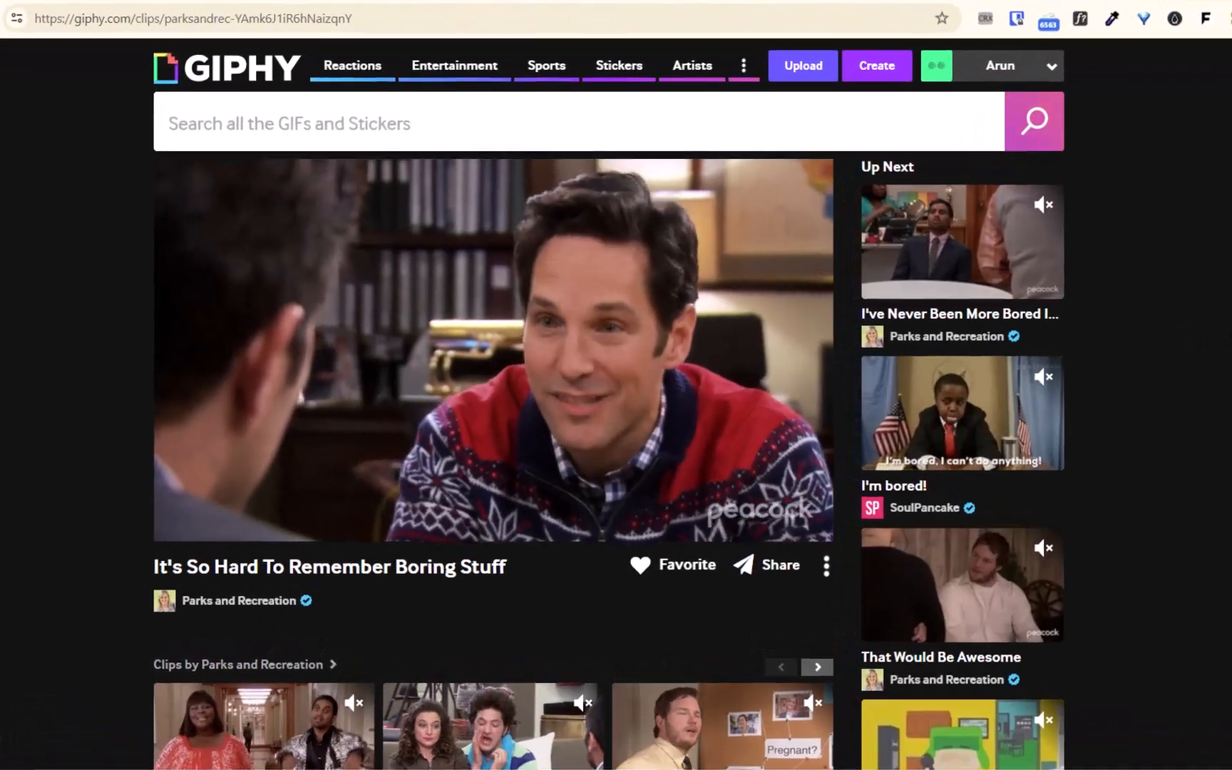
click(551, 122)
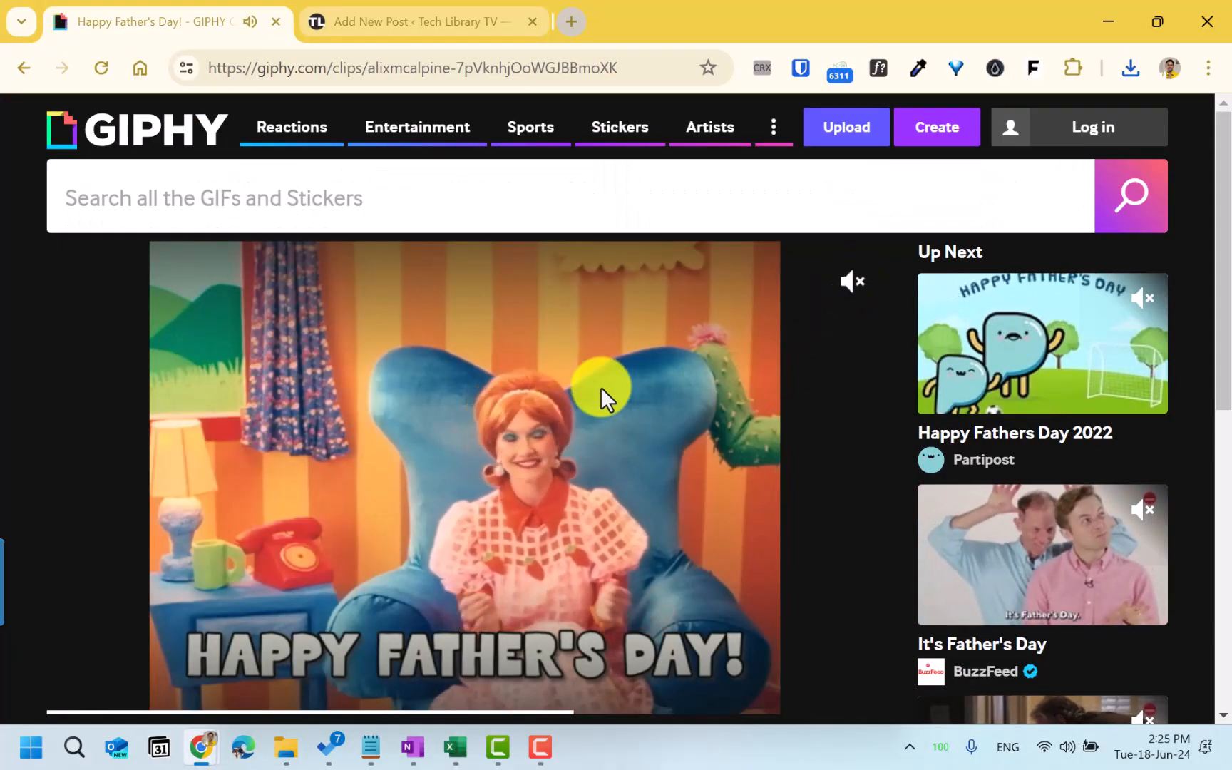
Copy the clip's embed code from the Share options and switch to the WordPress draft
click(869, 631)
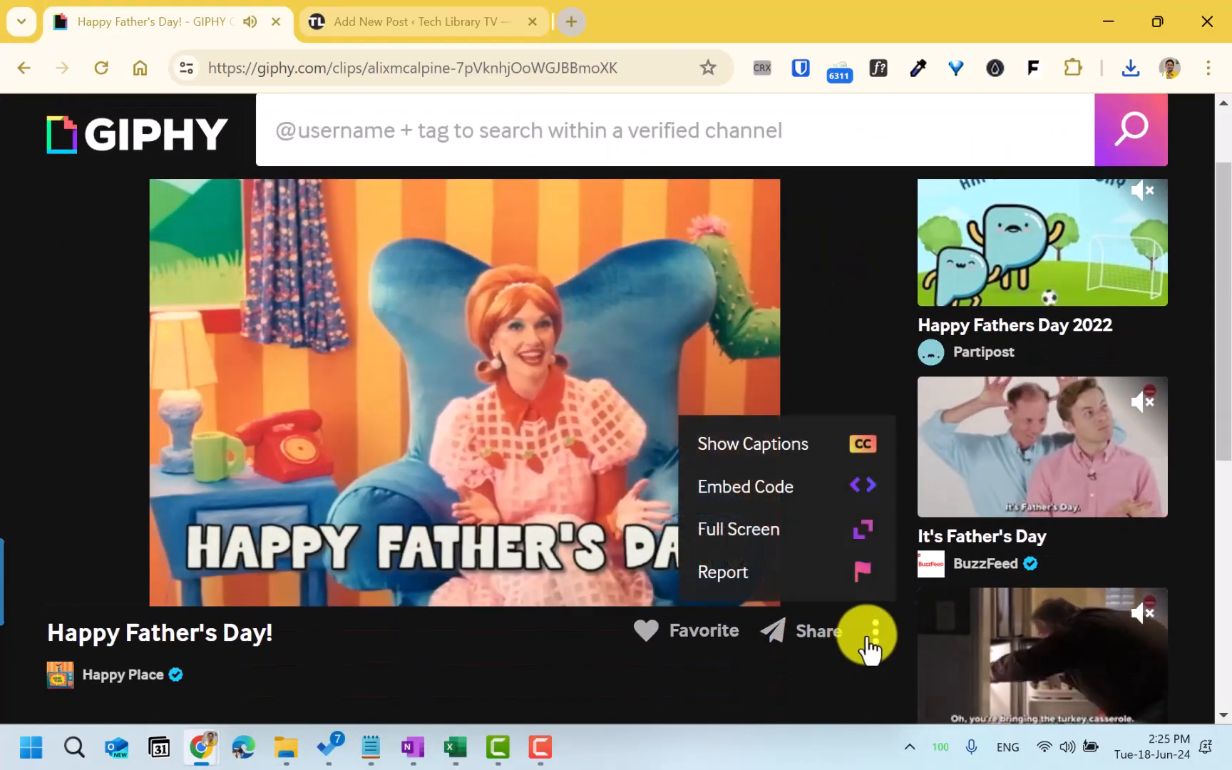
click(425, 384)
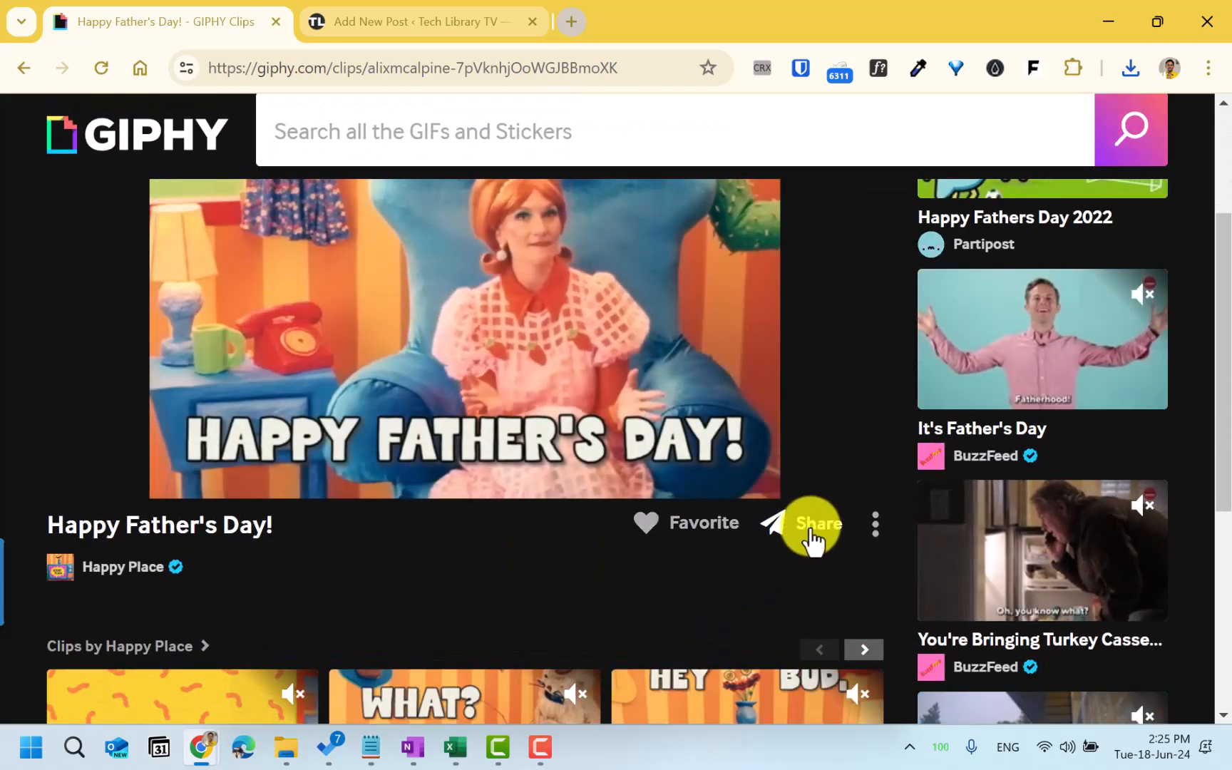
click(803, 523)
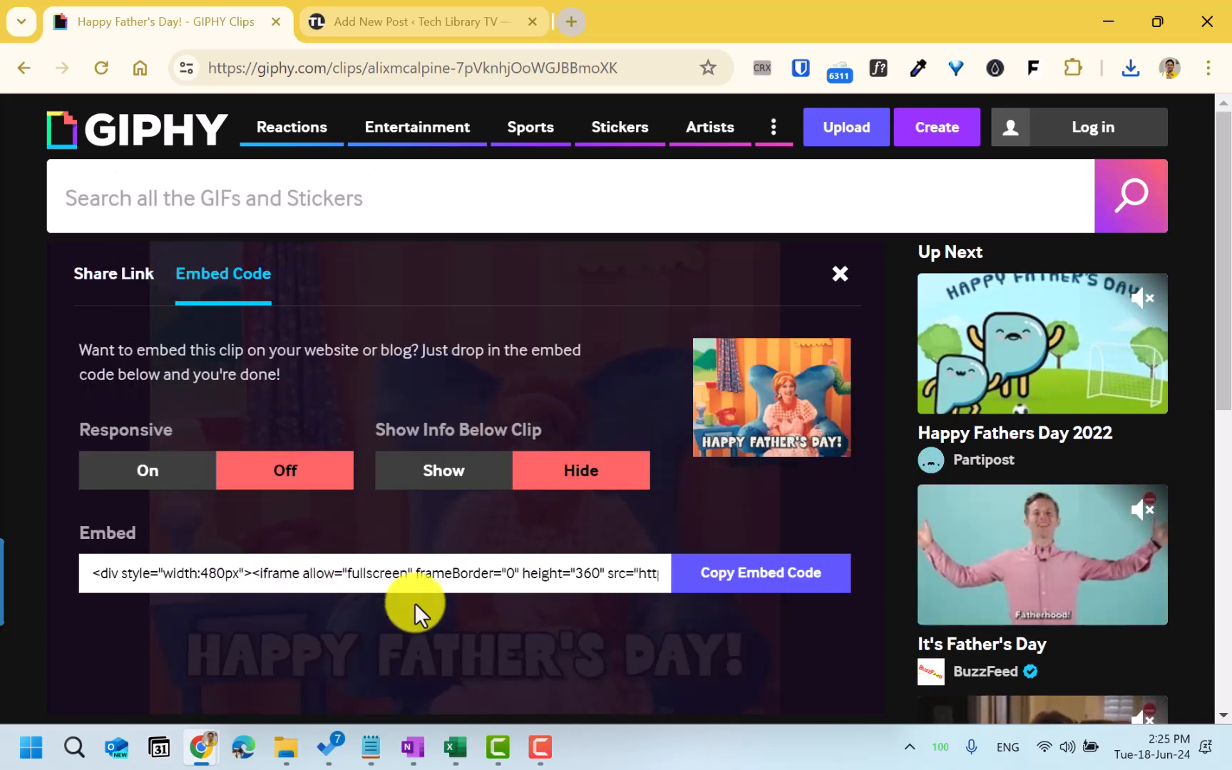
click(758, 573)
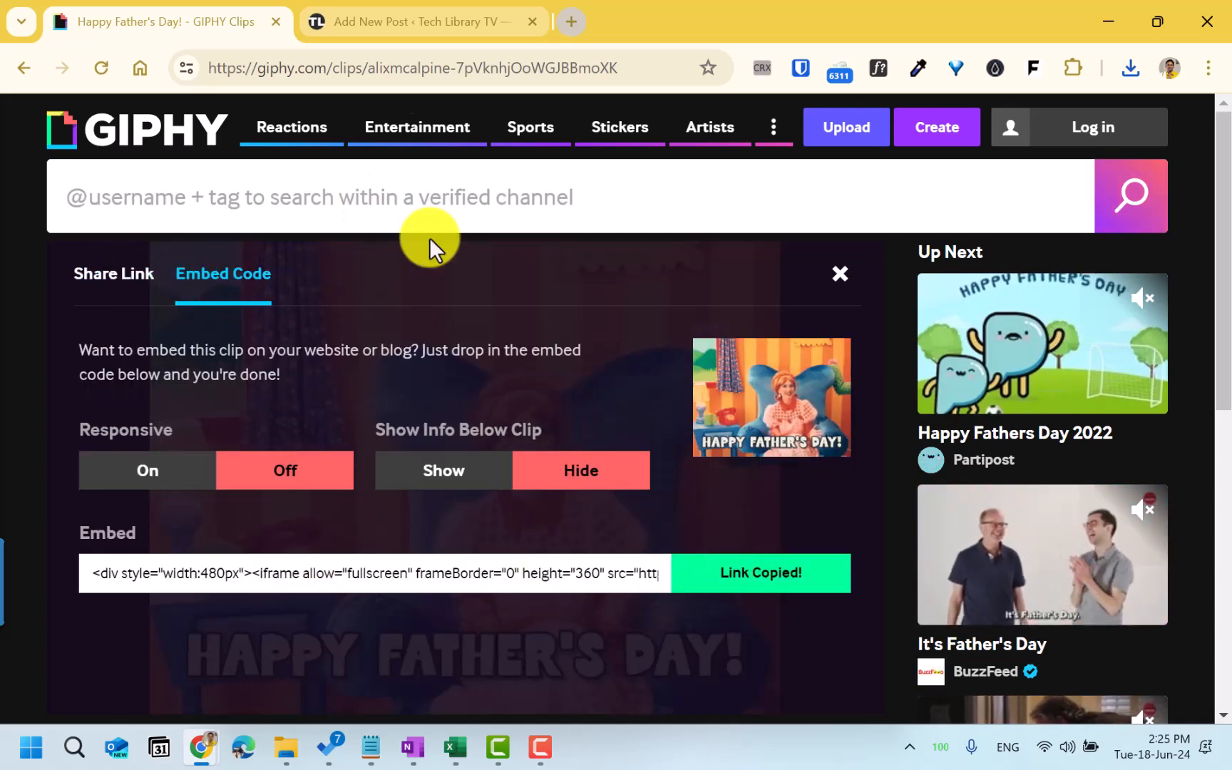
click(422, 21)
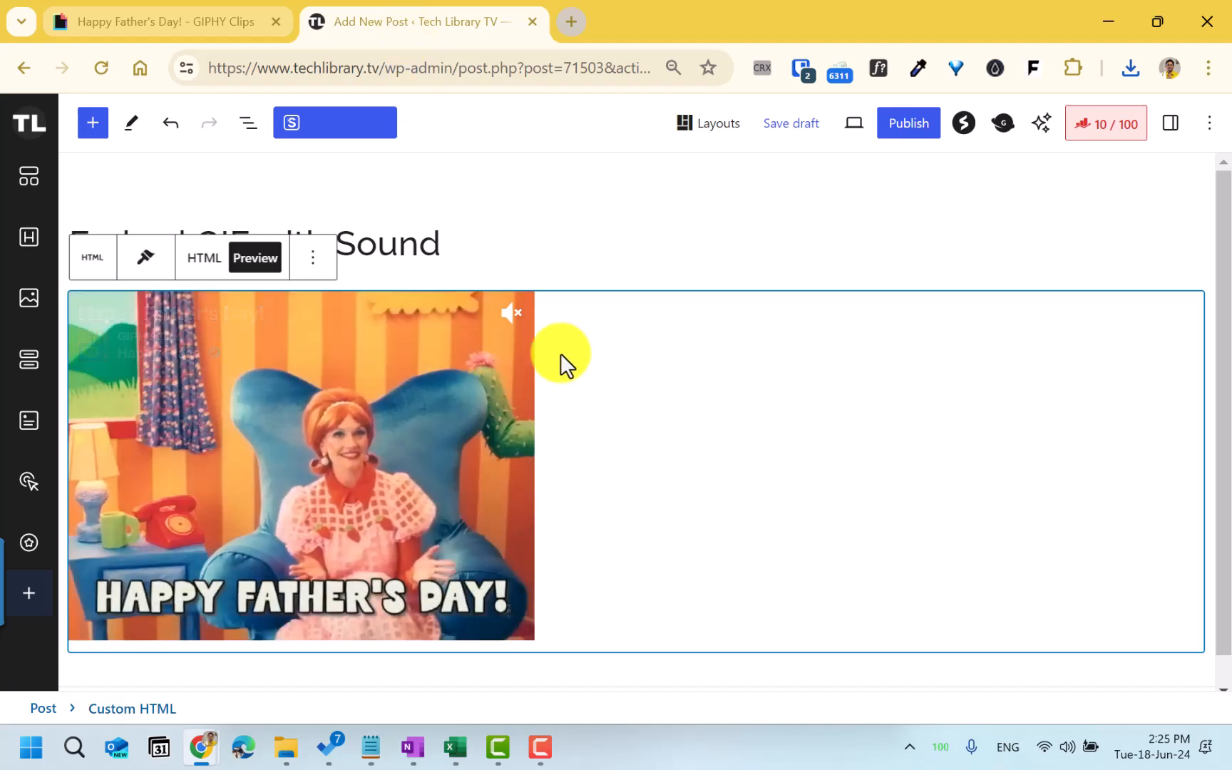
Replace the old embed block with a Custom HTML block holding the code and preview it
click(312, 258)
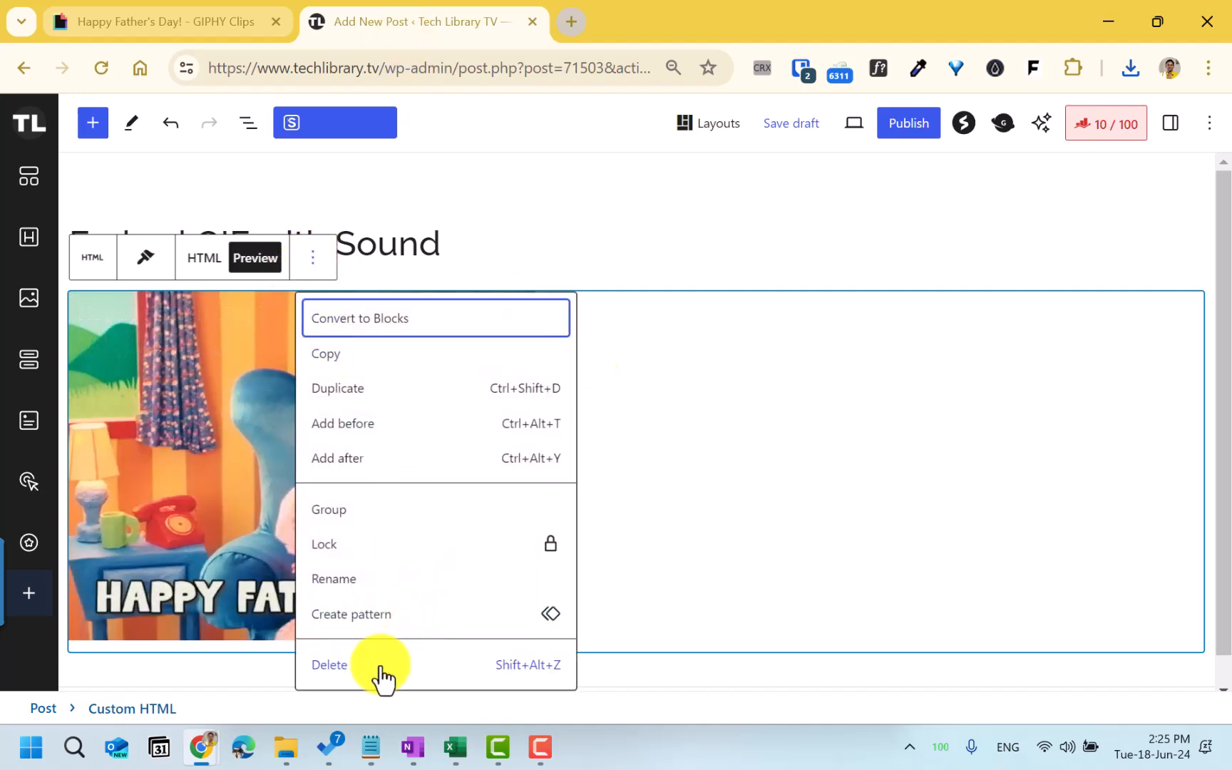
click(329, 665)
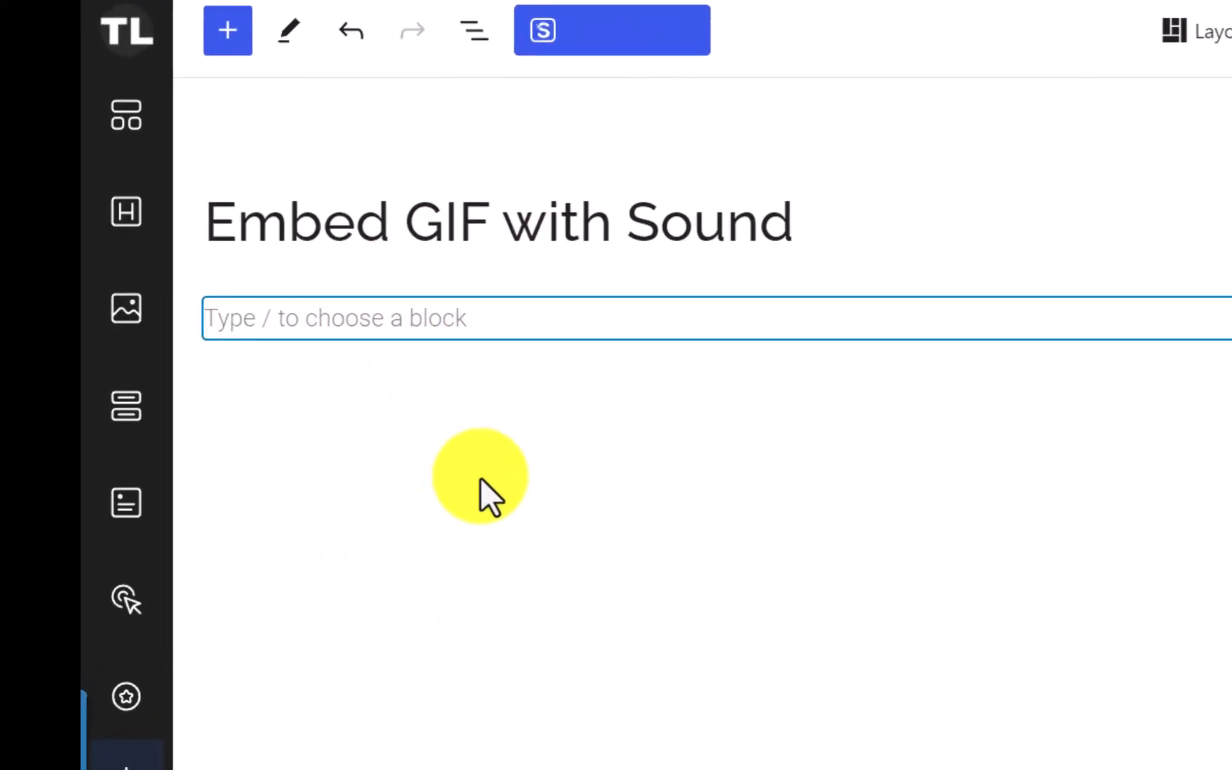
text(/cu)
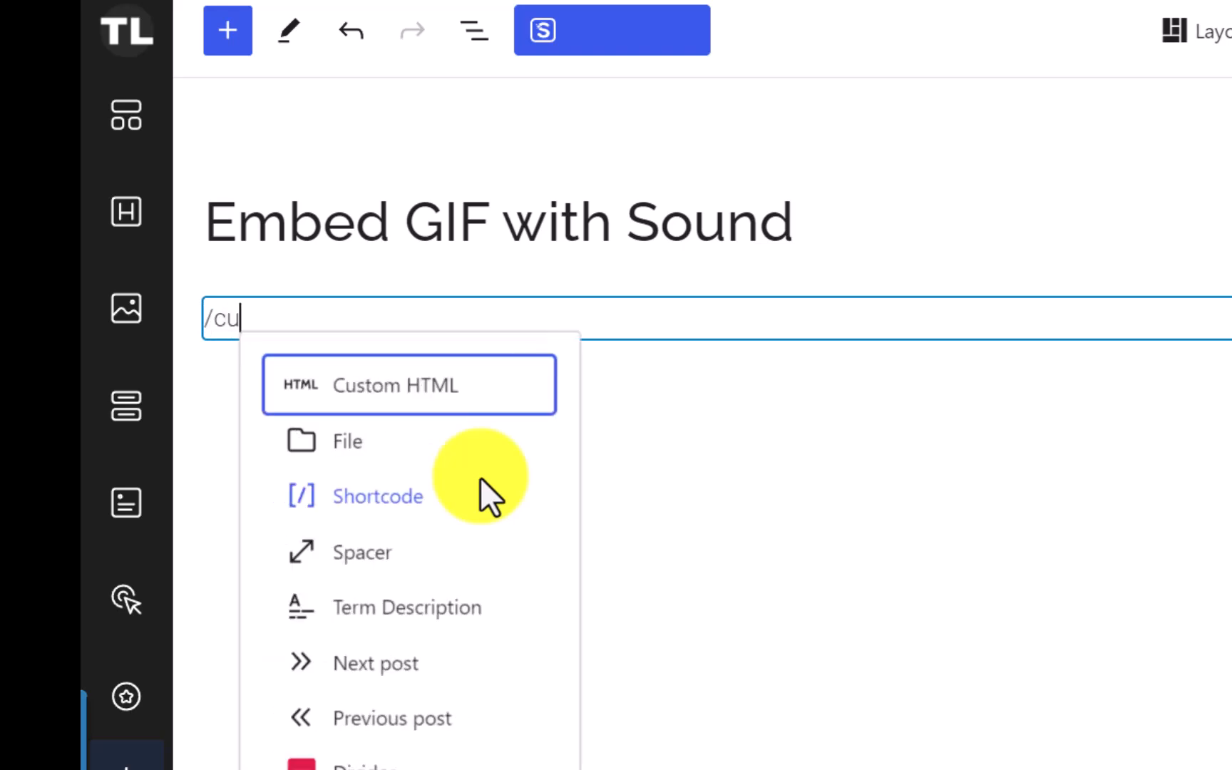
click(410, 385)
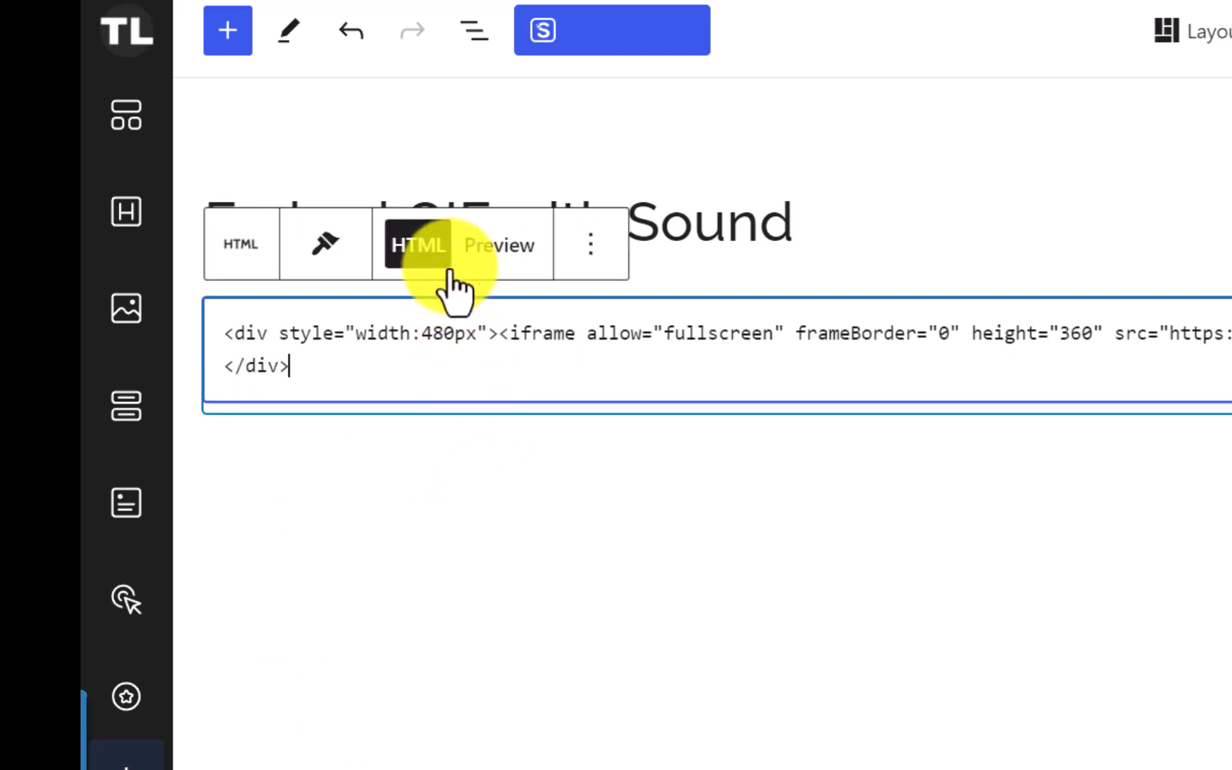
click(498, 245)
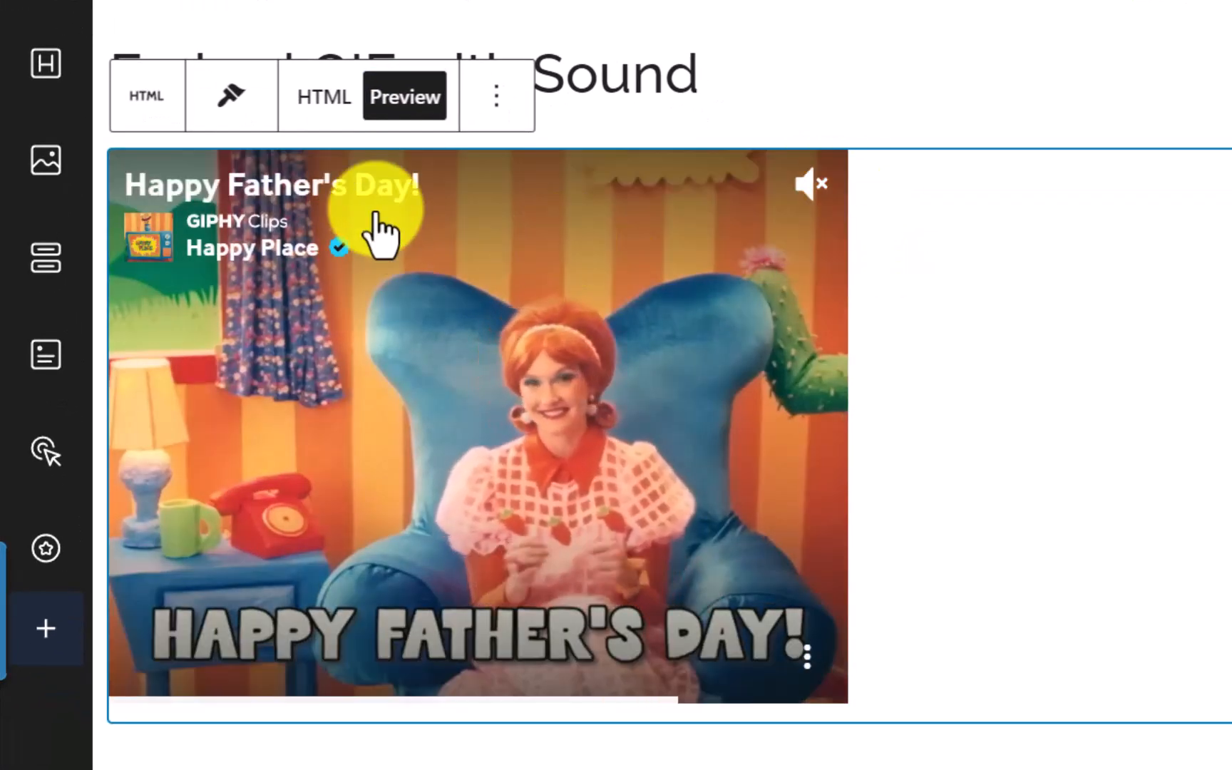
mouse_move(801, 629)
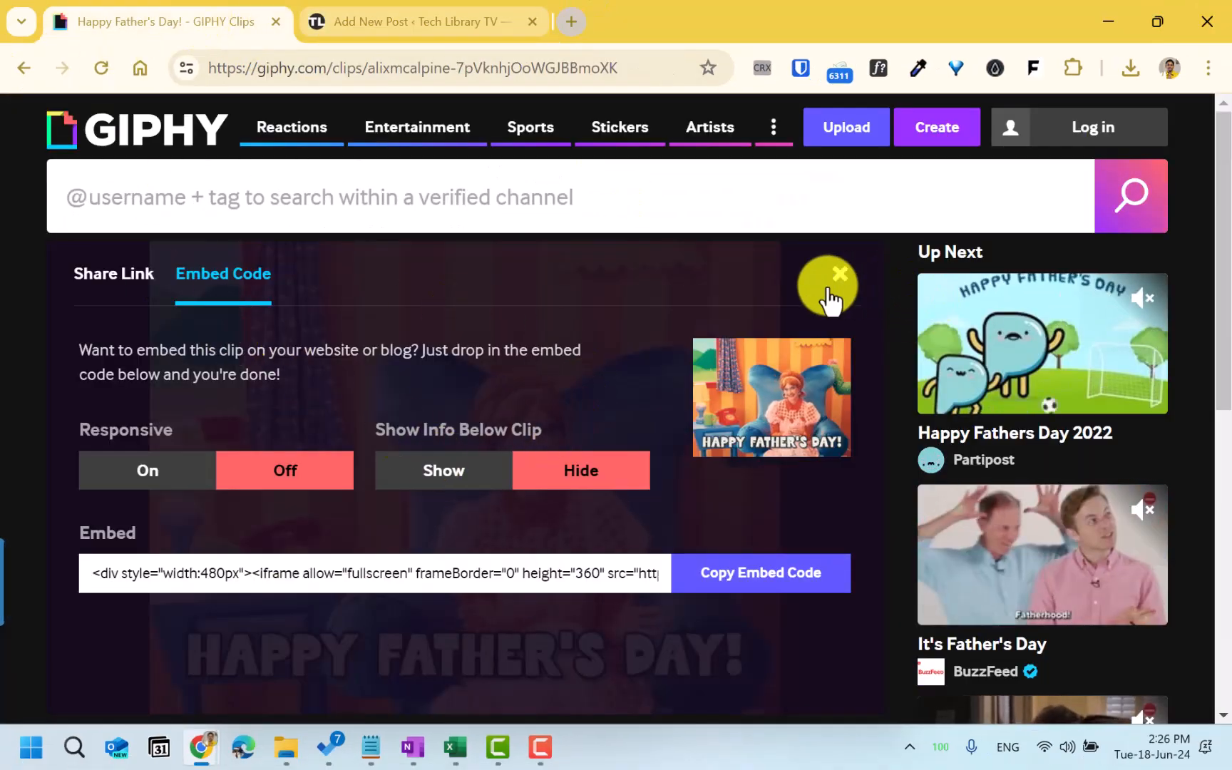
click(758, 572)
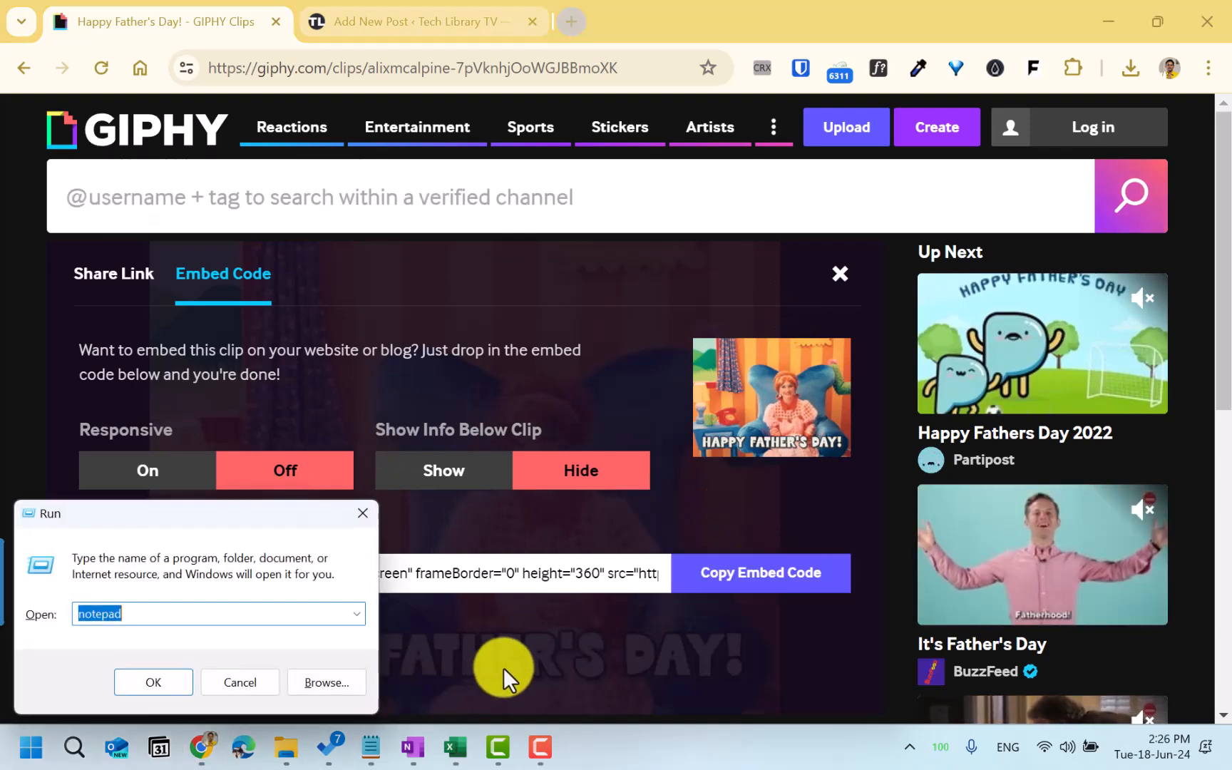
Launch a blank Notepad window
click(153, 682)
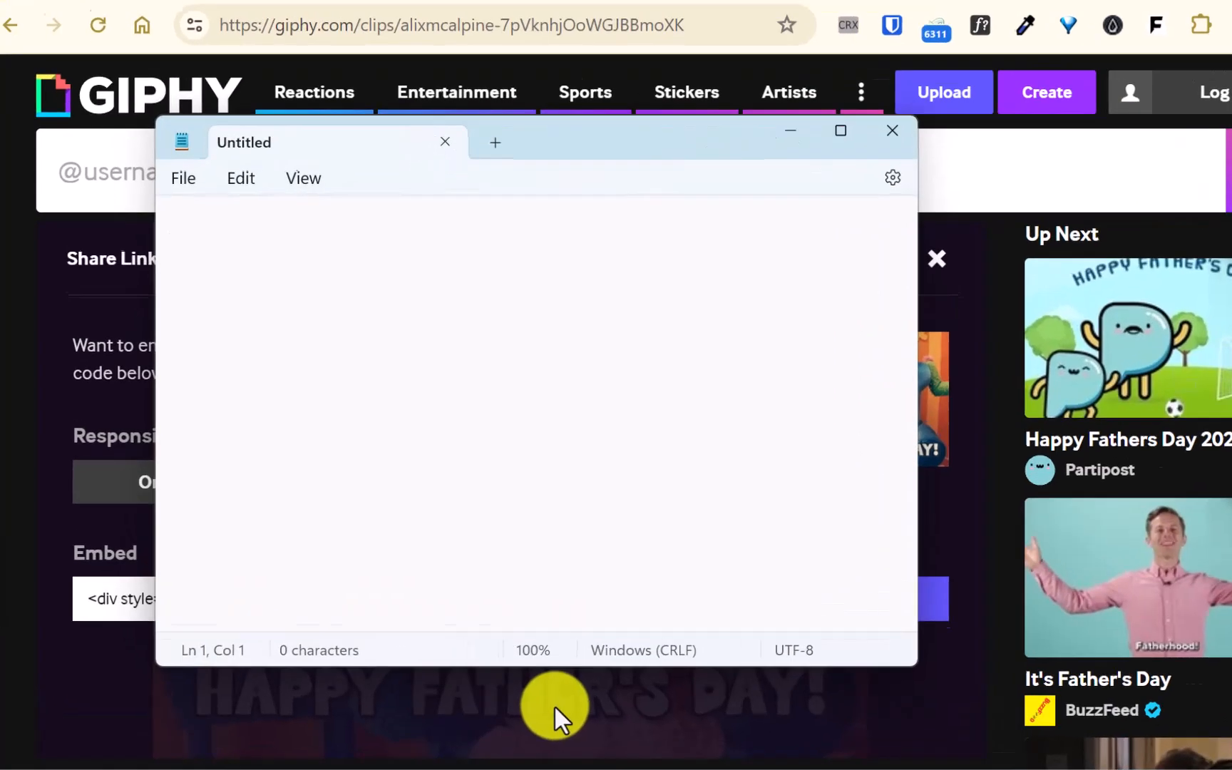
text(<div style="width:480px"><iframe allow="fullscreen" frameBorder="0" height="360" src="https://giphy.com/embed/7pVknhjOoWGJBBmoXK/video" width="480"></iframe></div>)
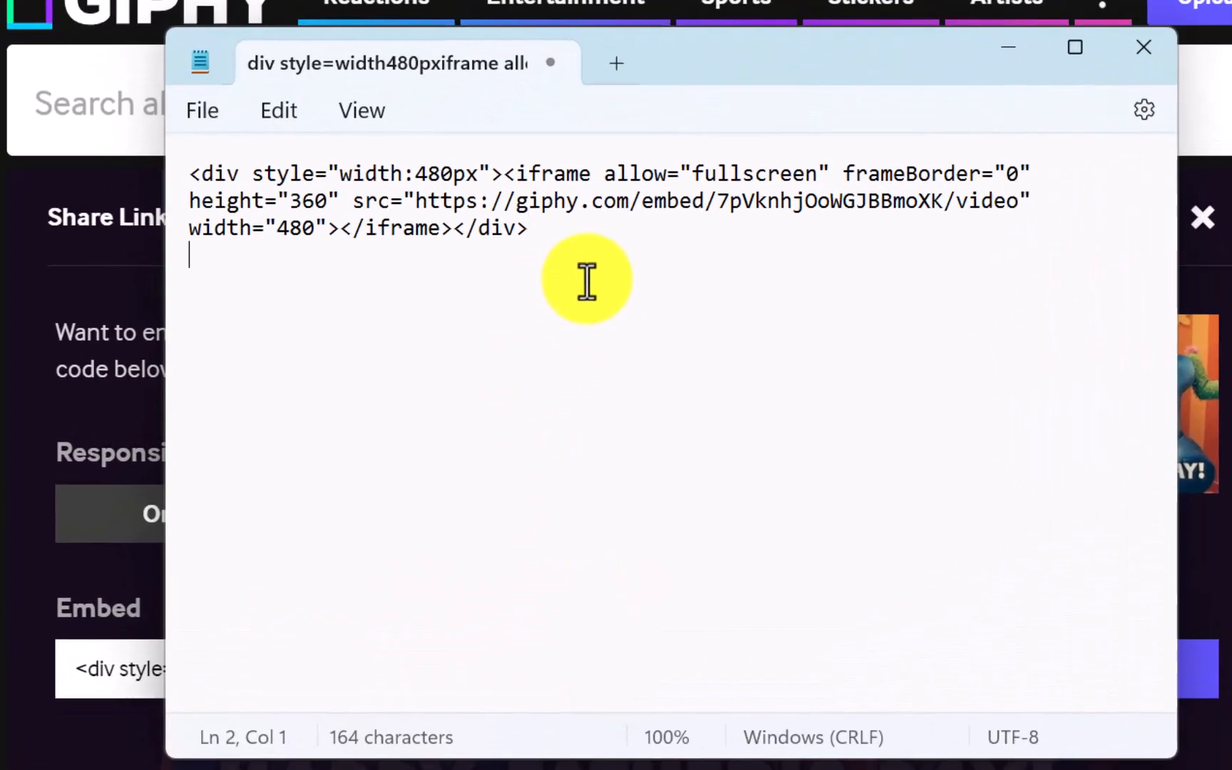
text(https://)
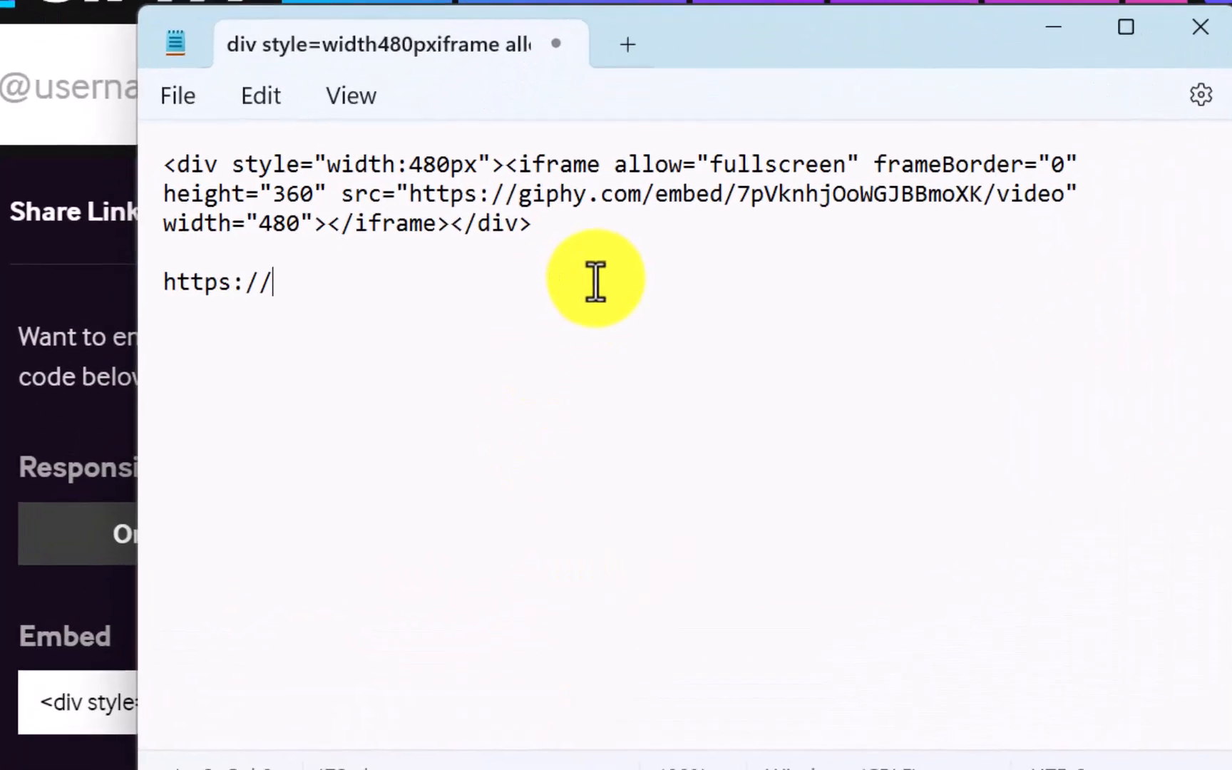
text(i.)
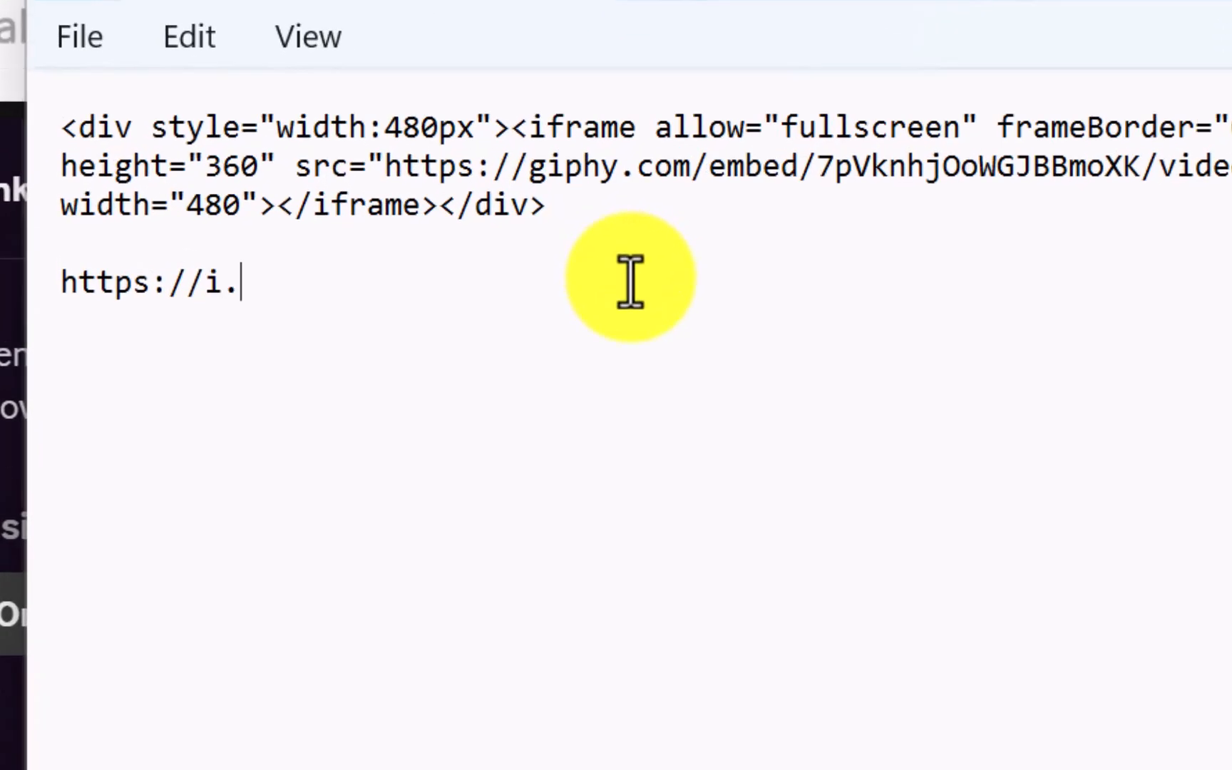
text(giphy)
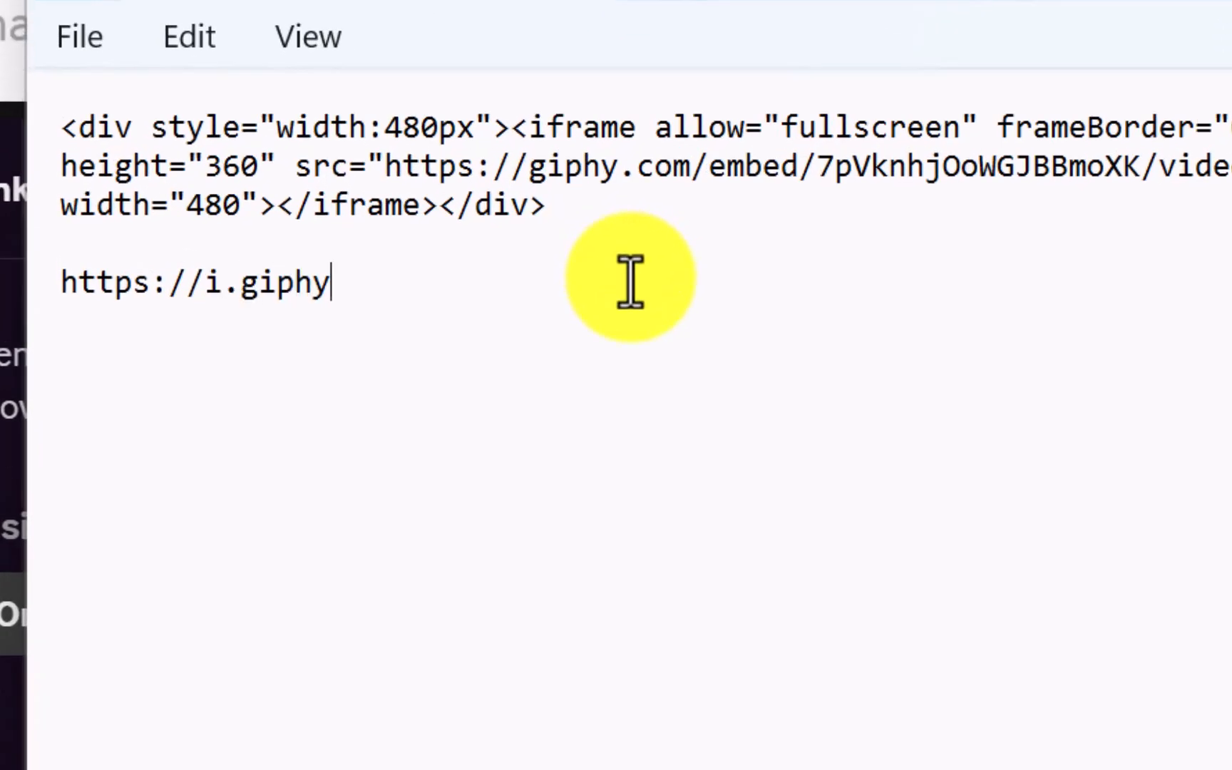
text(.com/media)
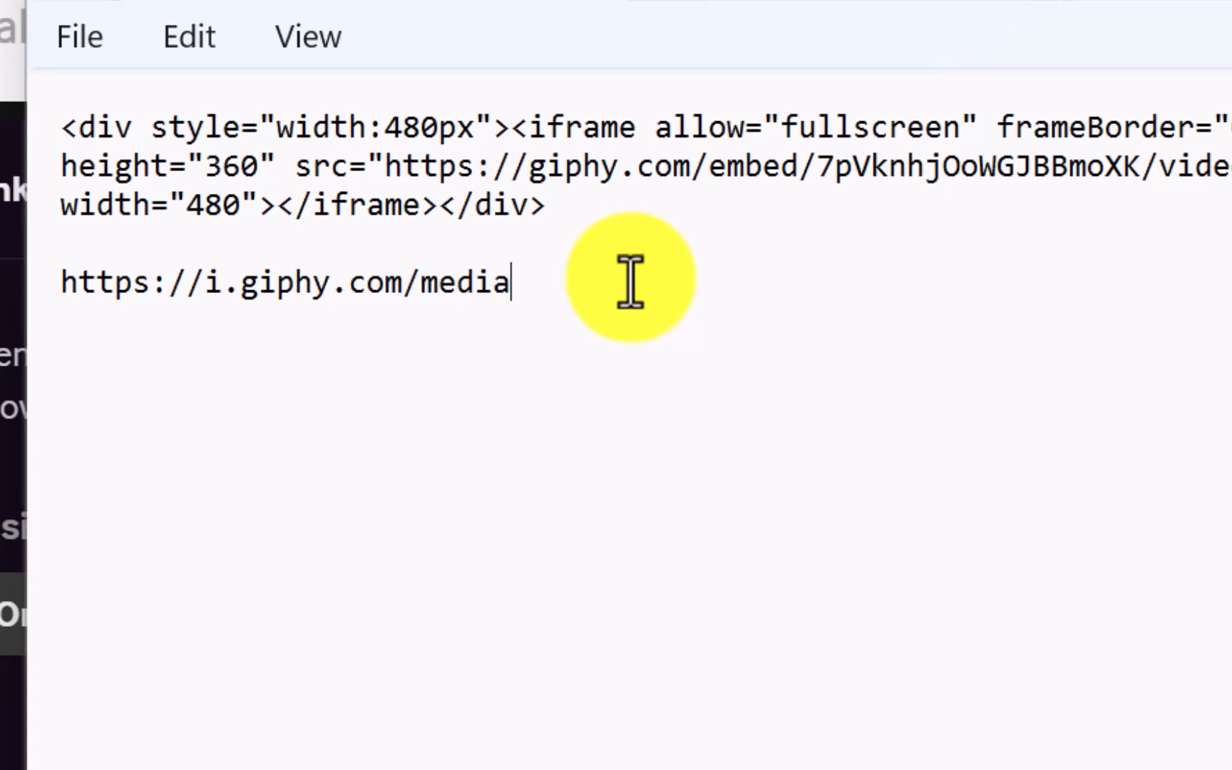
text(/)
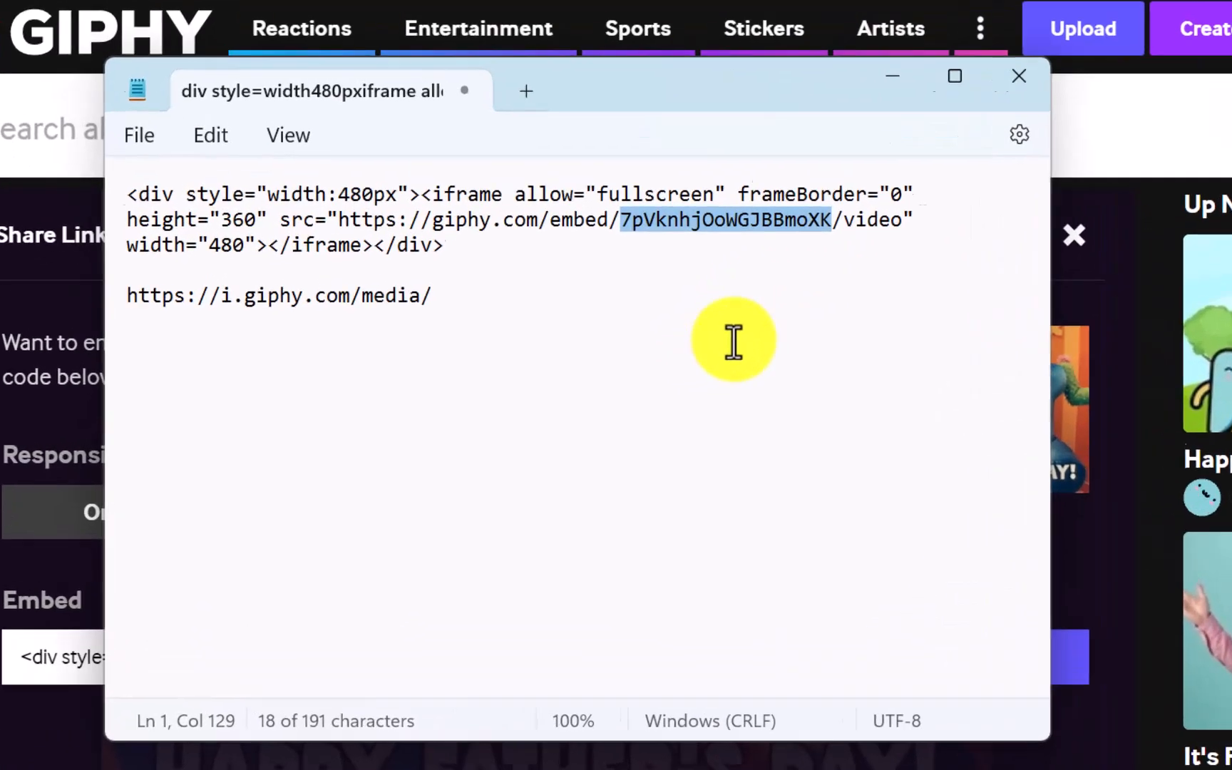
Complete the link with 7pVknhjOoWGJBBmoXK/source.mp4 and start a second copy below it
right_click(734, 342)
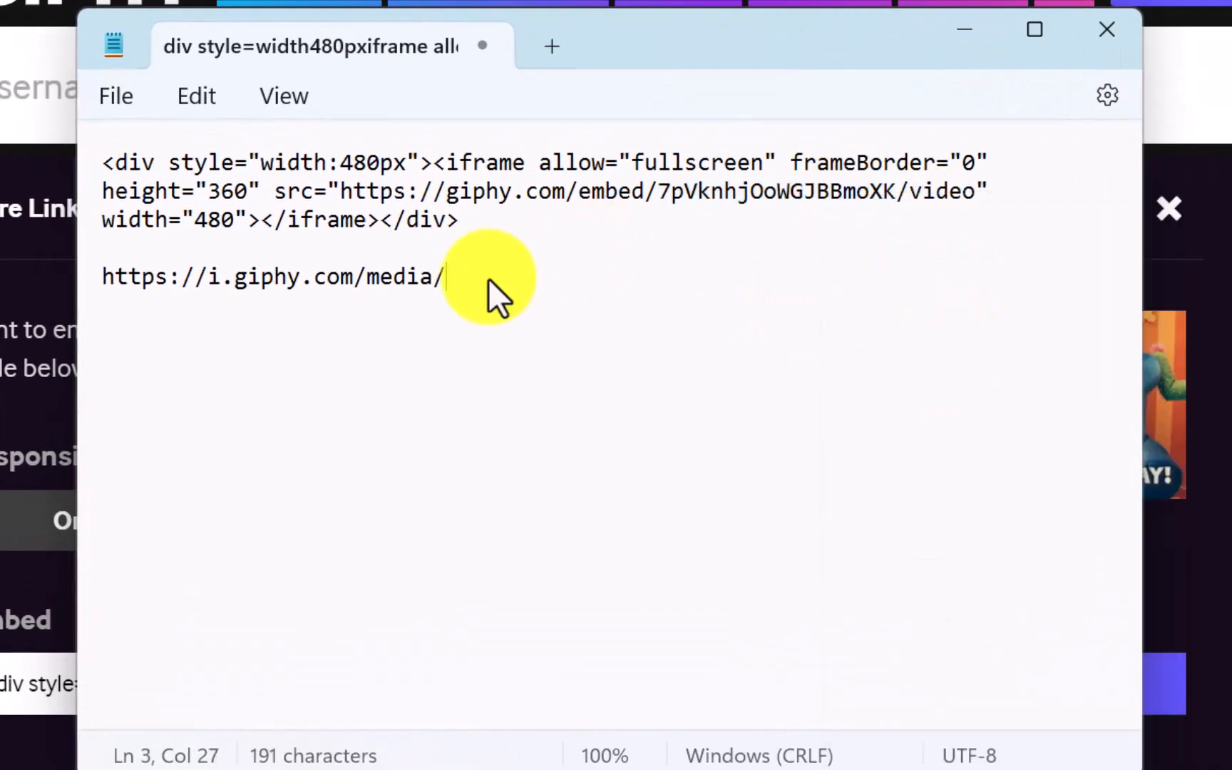
text(7pVknhjOoWGJBBmoXK)
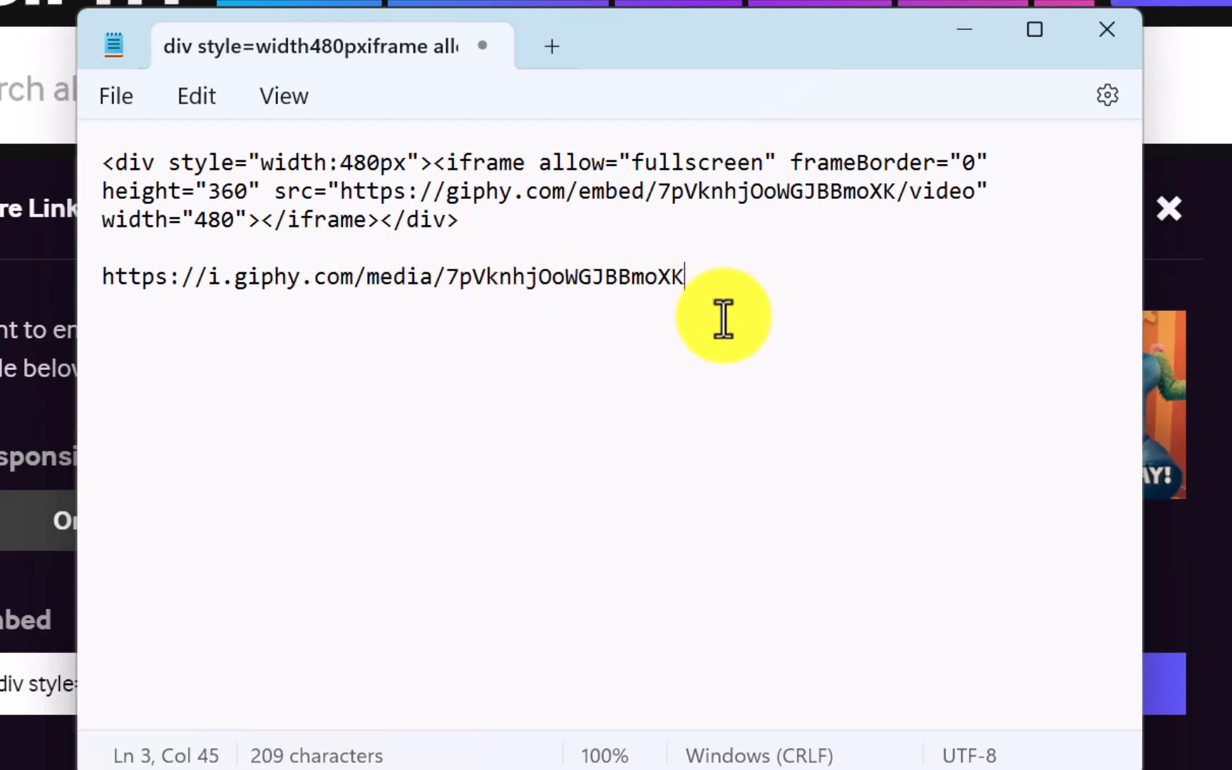
text(/sourc)
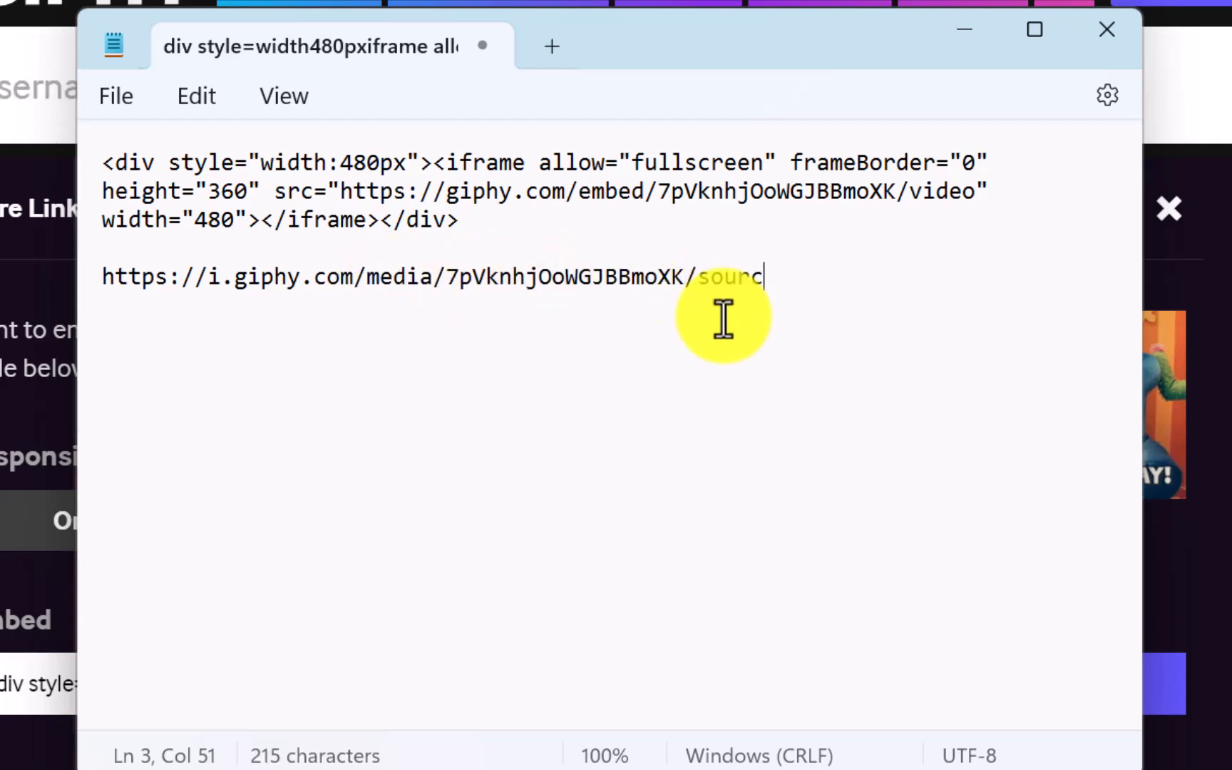
text(e.mp4)
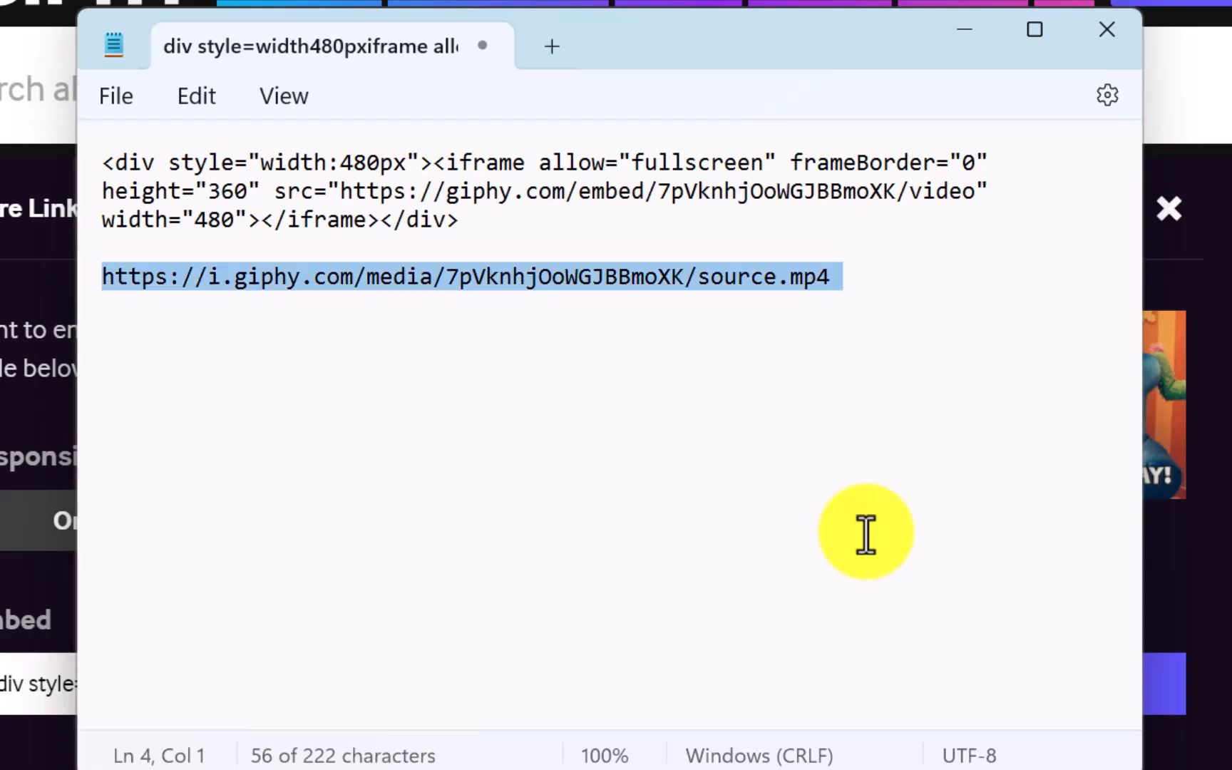
text(https://i.giphy.com/media/7pVknhjOoWGJBBmoXK/source.m)
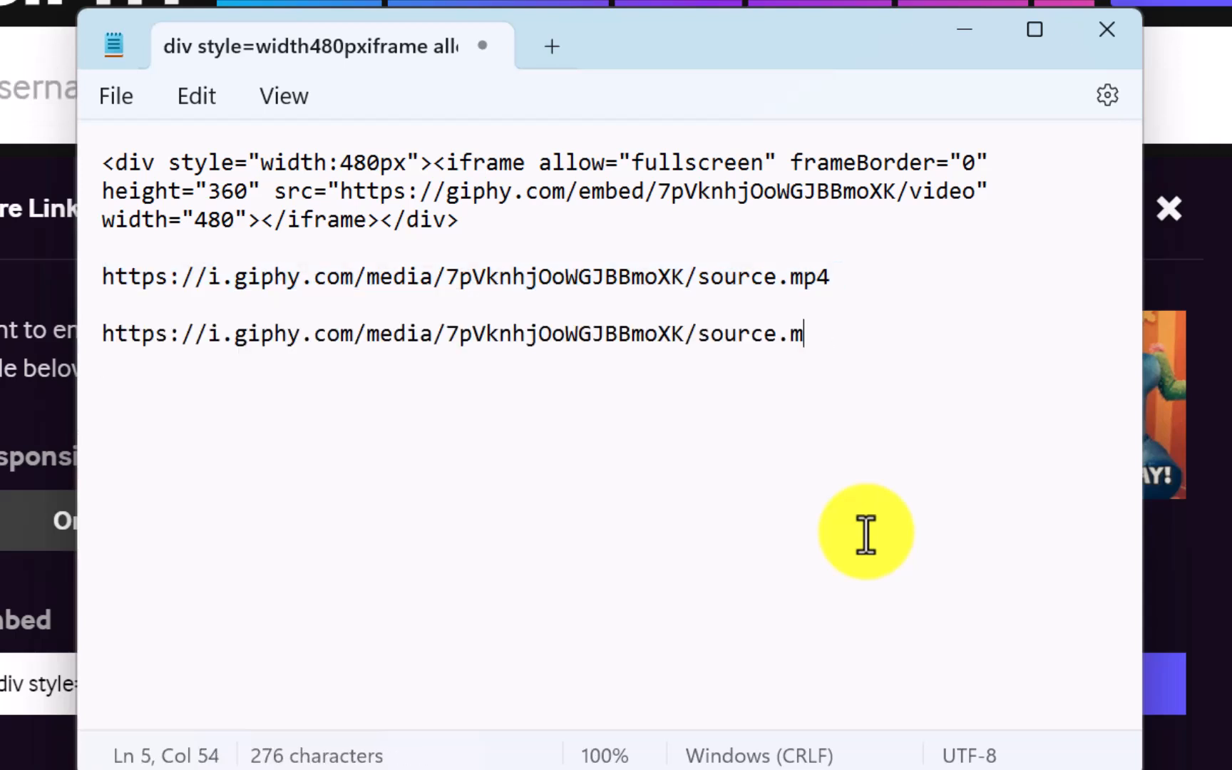
text(ov)
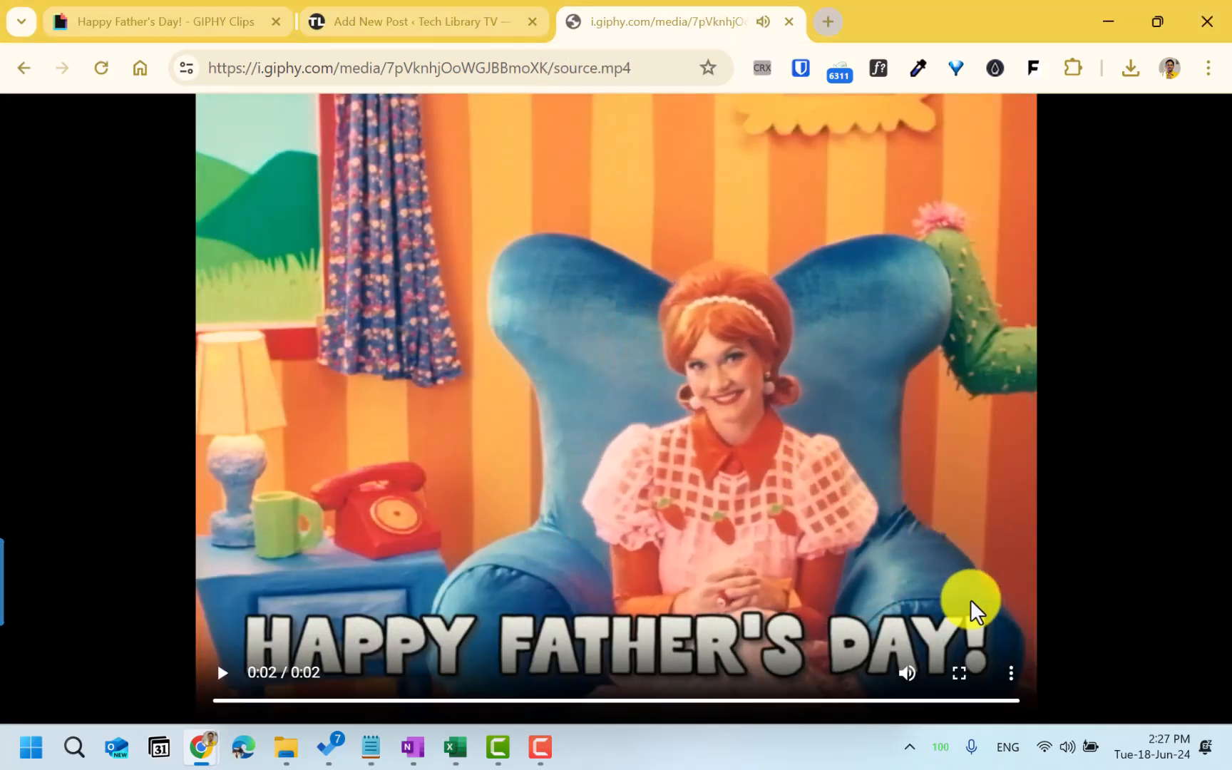
mouse_move(1014, 677)
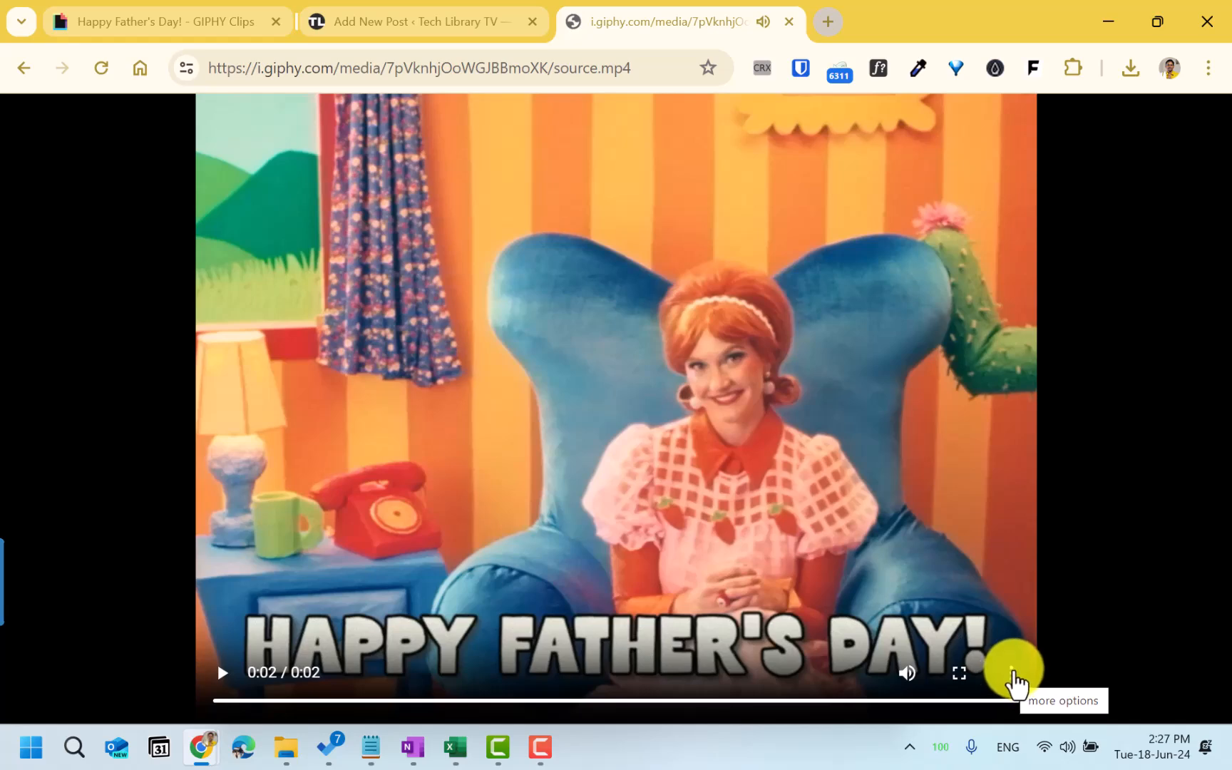
Download the playing source.mp4 video and close it after watching in VLC
click(1015, 673)
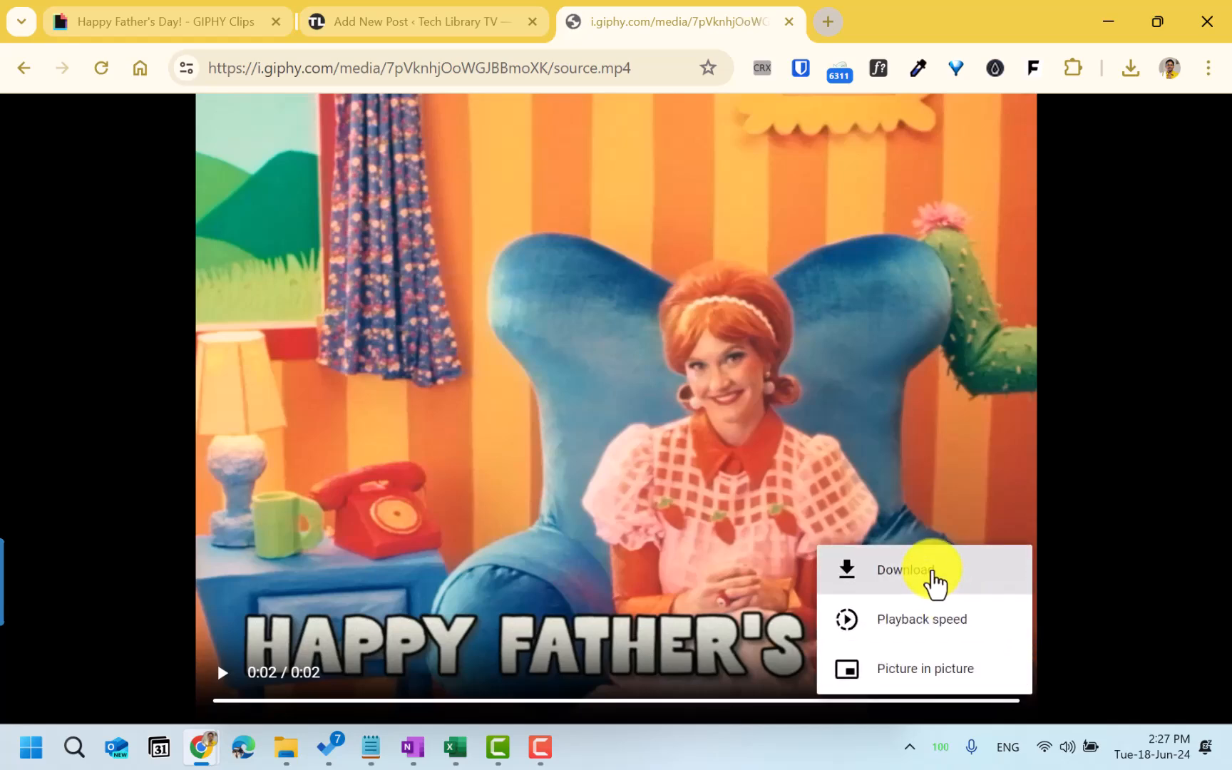
click(894, 569)
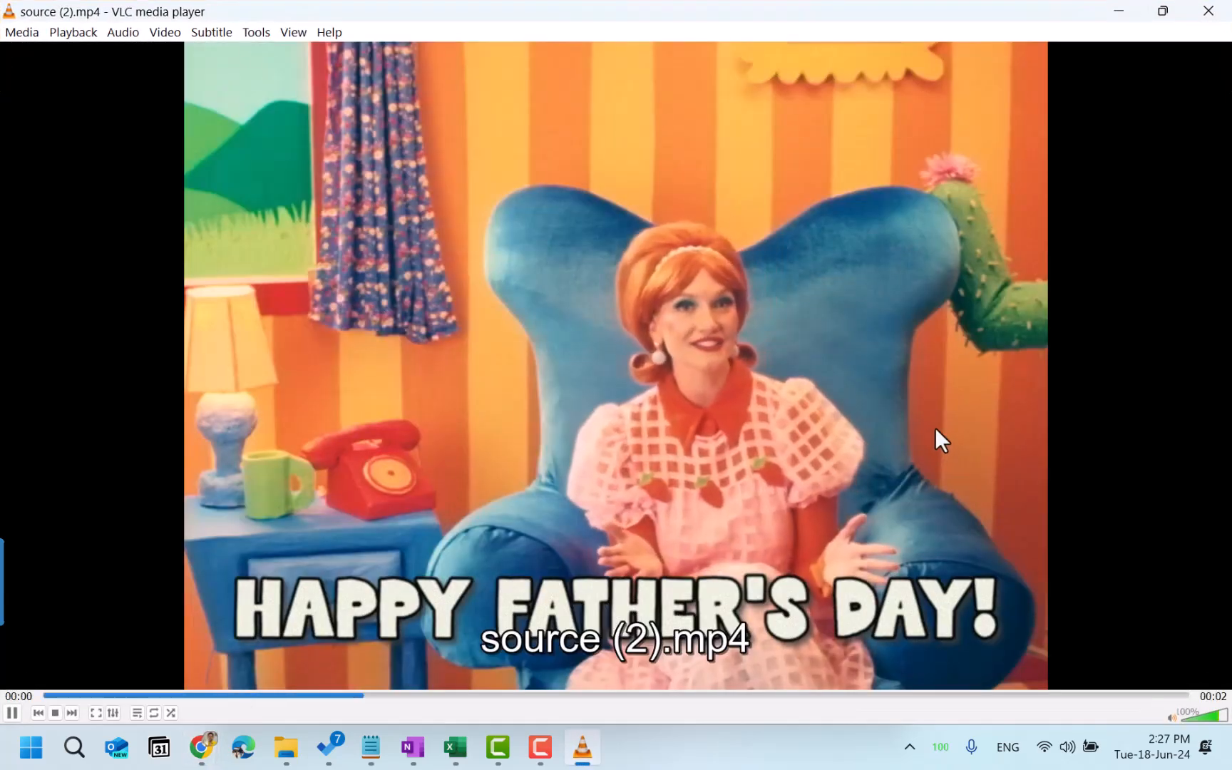
click(201, 746)
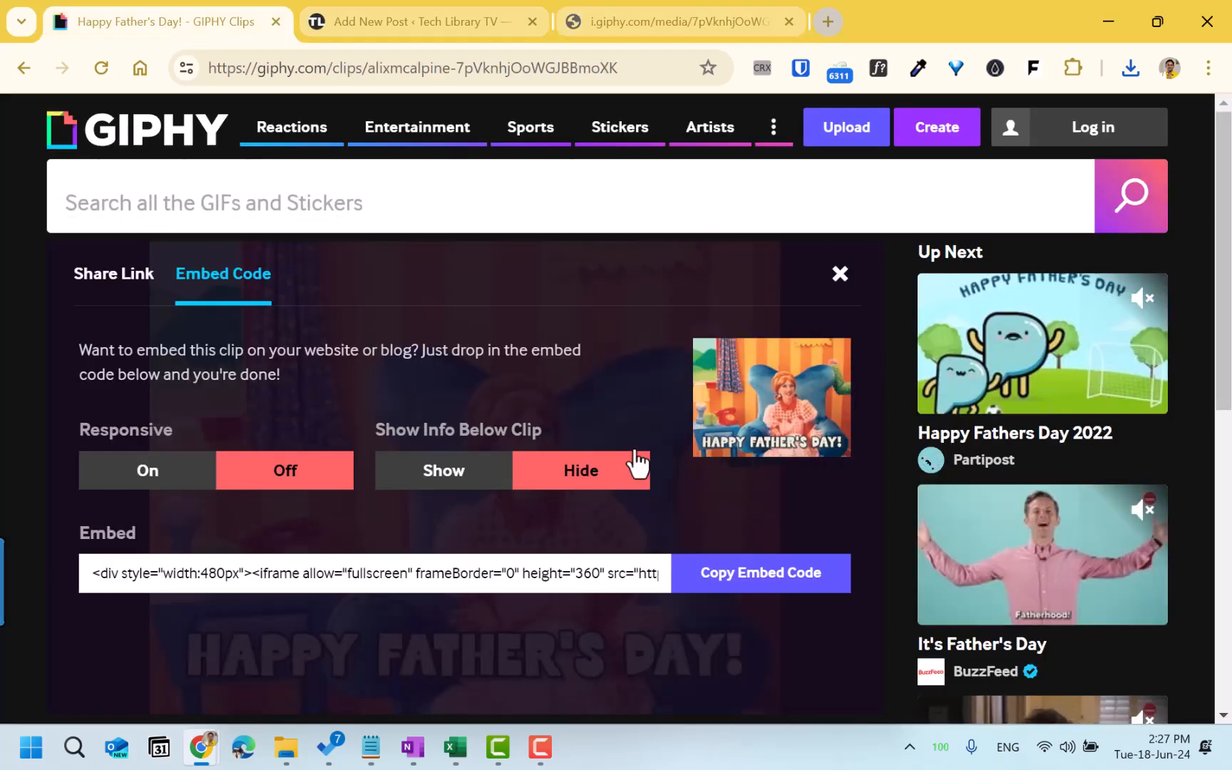
Back on the GIPHY clip page, close the embed panel and mute the clip
click(839, 274)
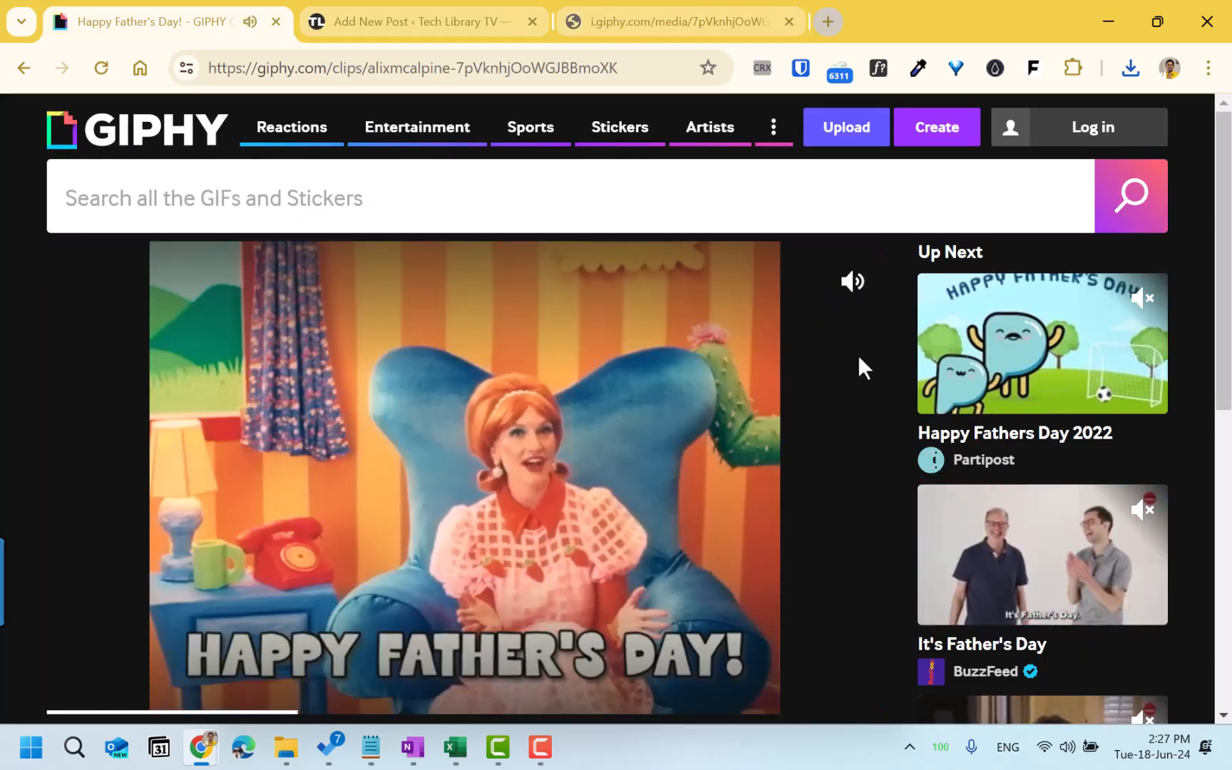
click(851, 281)
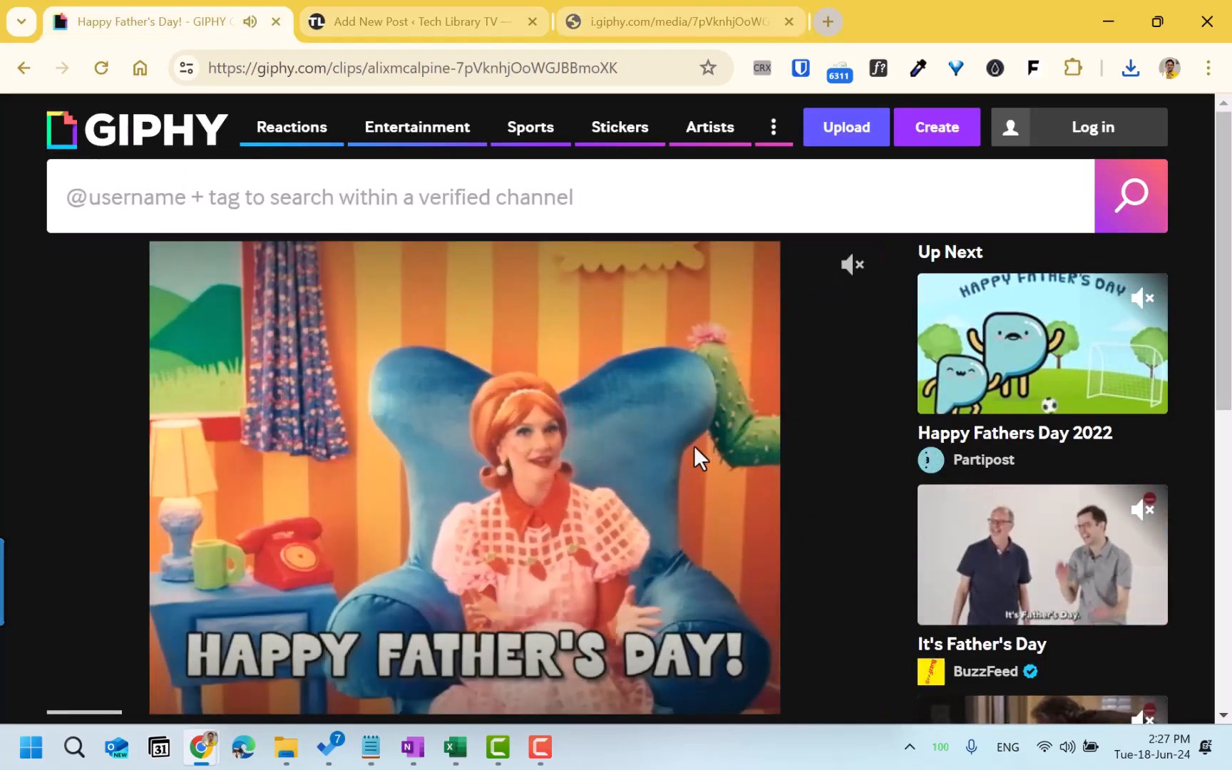